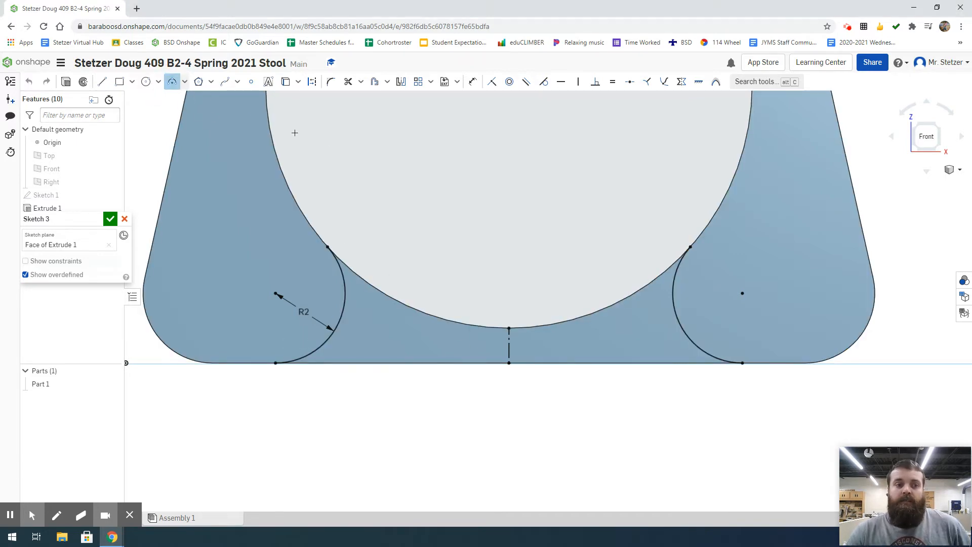
pyautogui.moveTo(442, 254)
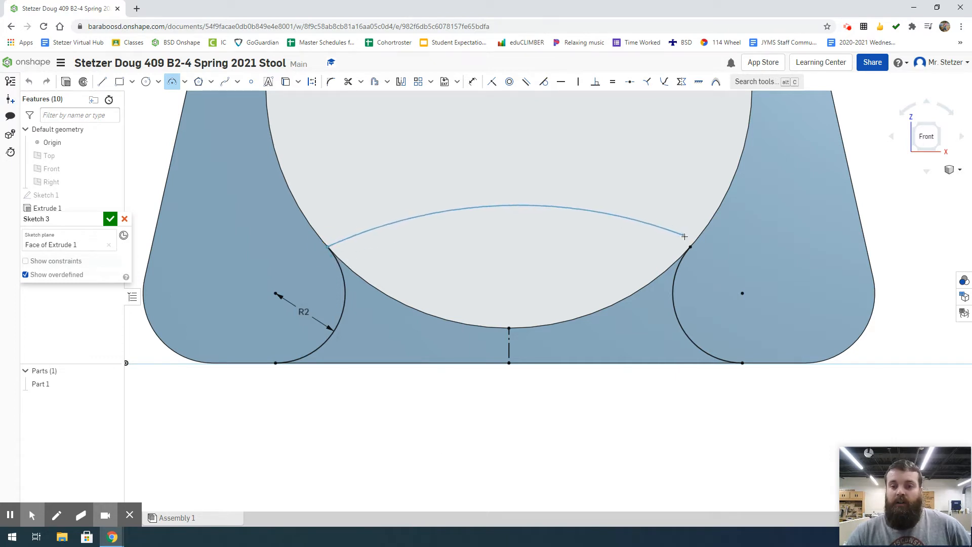
# - Draw a 3-point arc (about R6.98) between the two R2 circles, dipping to the centre line's top
pyautogui.moveTo(685, 236); pyautogui.dragTo(690, 244)
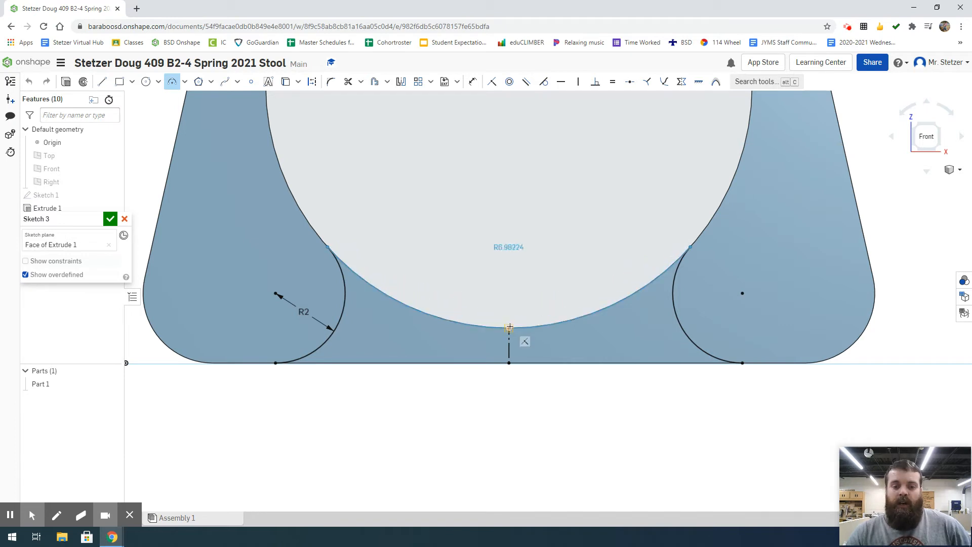
pyautogui.click(510, 327)
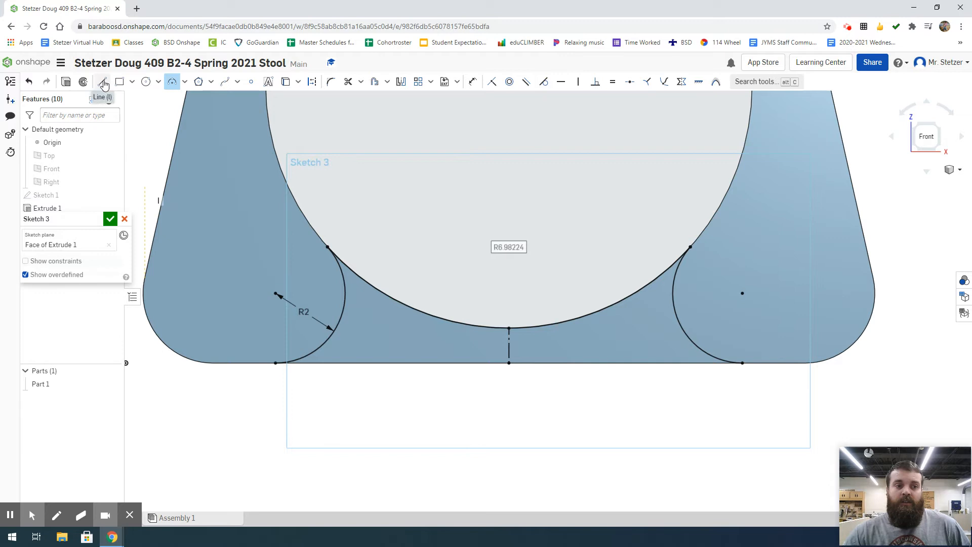
pyautogui.moveTo(103, 81)
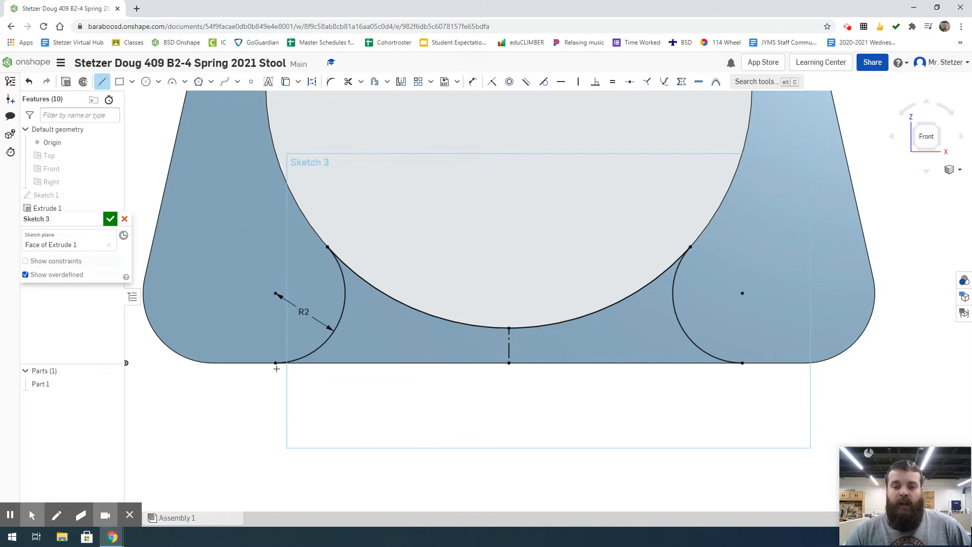
# - Draw the base line (about 13.4) joining the bottoms of the two R2 circles
pyautogui.moveTo(276, 362); pyautogui.dragTo(330, 423)
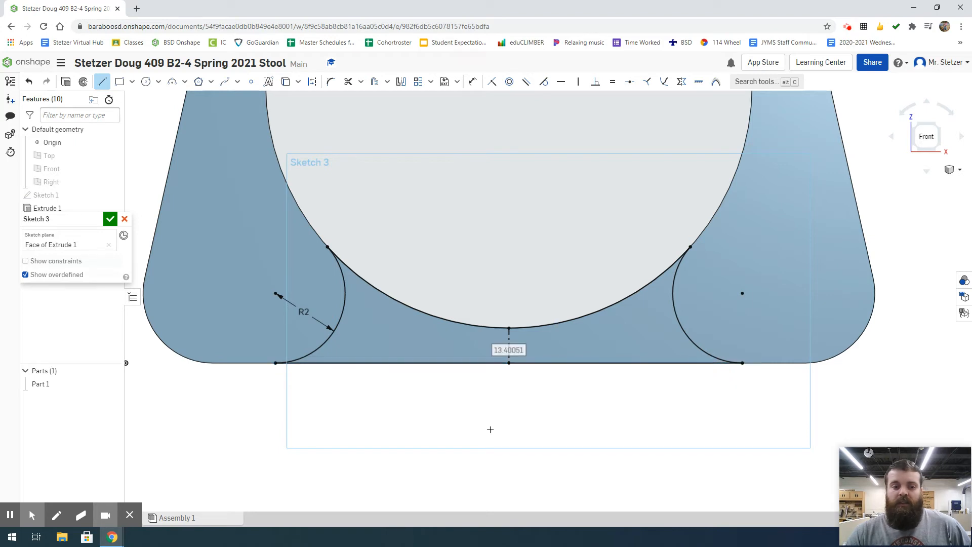
pyautogui.moveTo(524, 440)
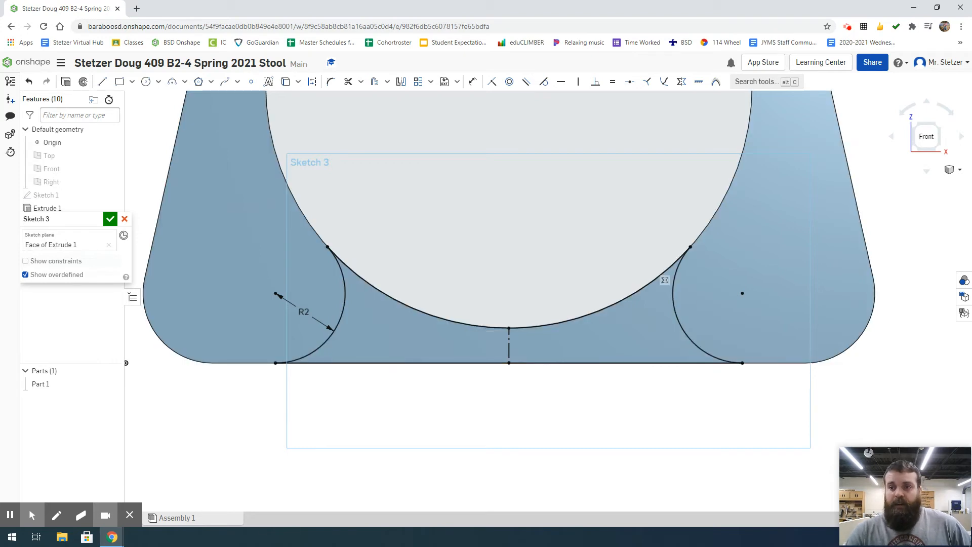
pyautogui.moveTo(947, 171)
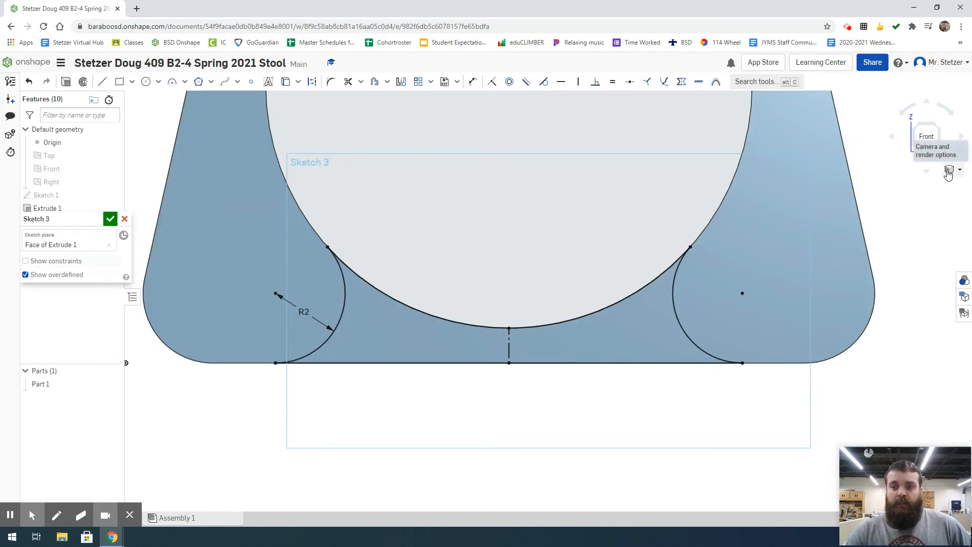
# - Switch the view of the stool leg to Trimetric from the view cube menu
pyautogui.click(959, 169)
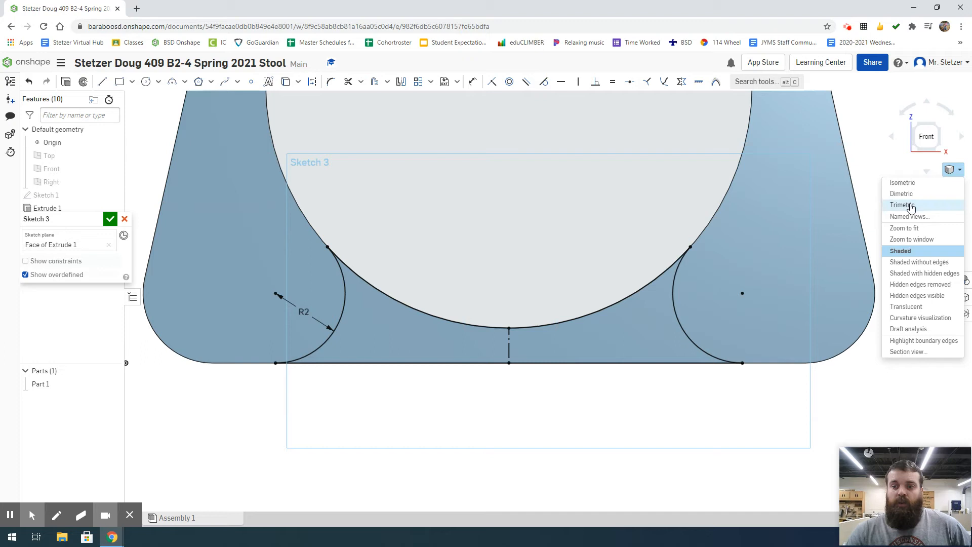
pyautogui.click(903, 205)
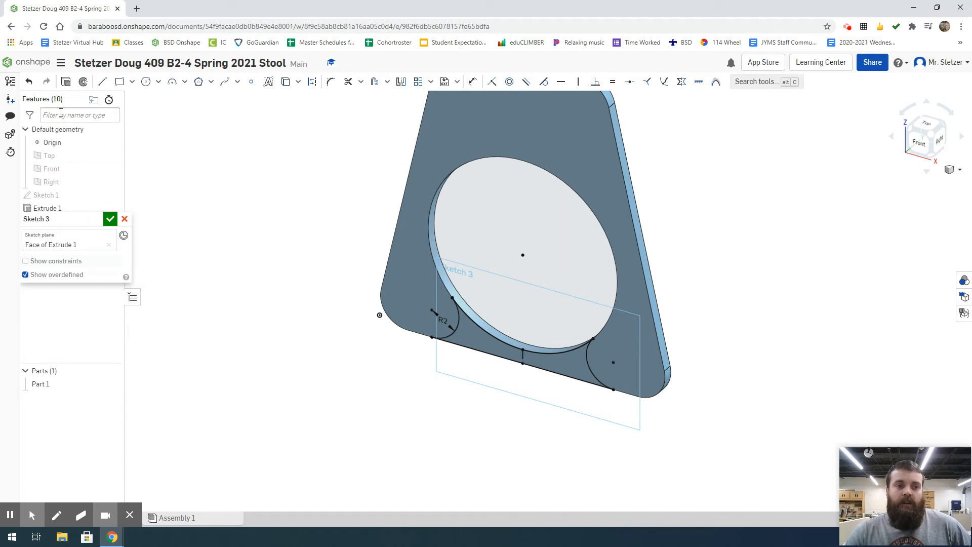
pyautogui.moveTo(66, 81)
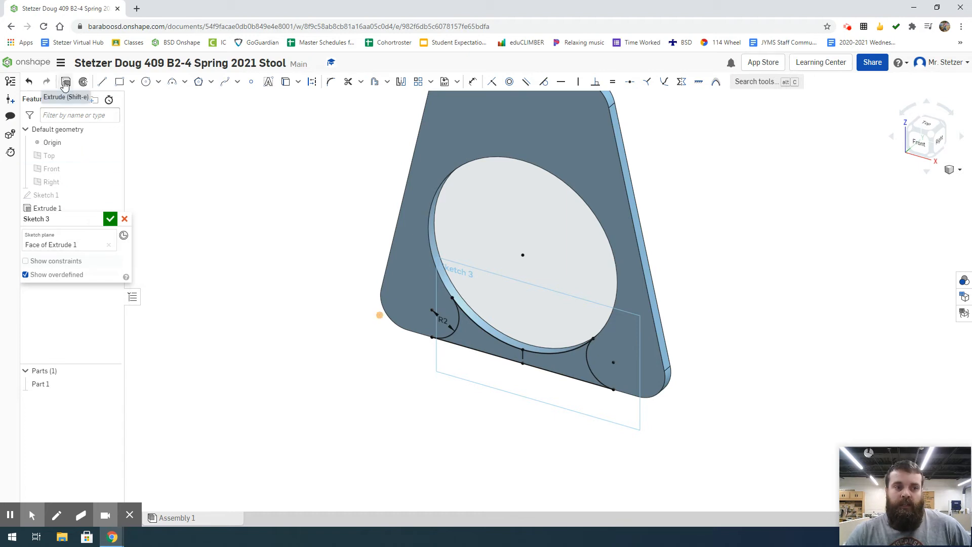
# - Extrude the arched region of Sketch 3 as a Remove cut set to Through all
pyautogui.click(65, 81)
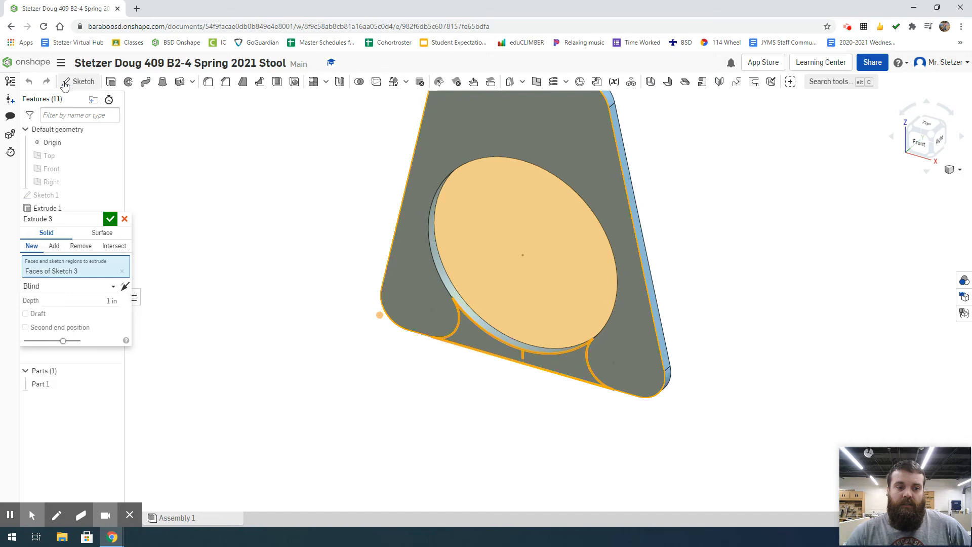
pyautogui.click(54, 246)
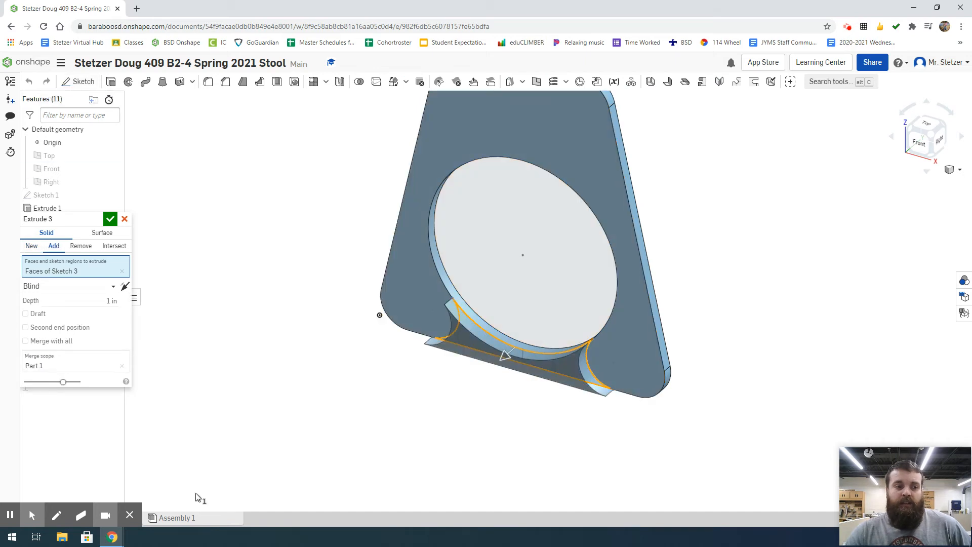
pyautogui.moveTo(231, 469)
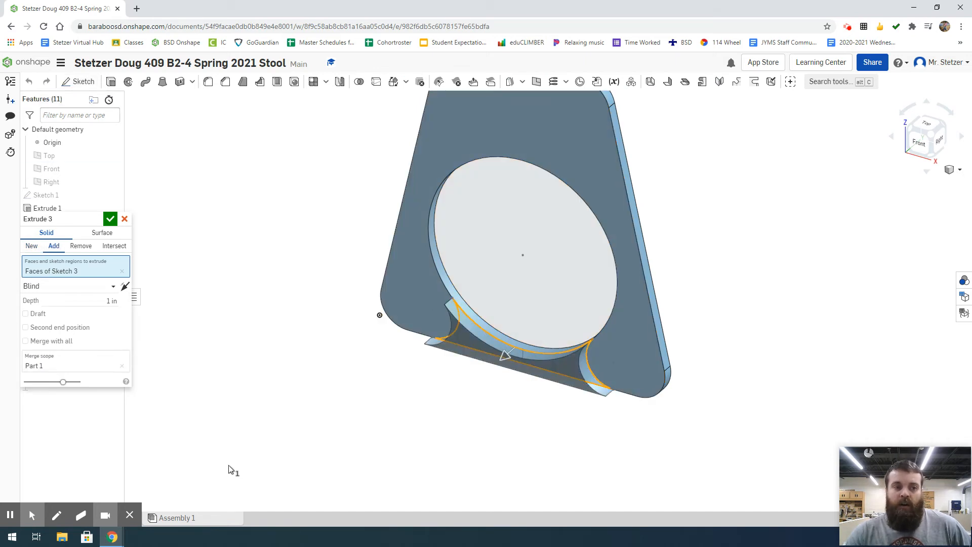
pyautogui.moveTo(246, 383)
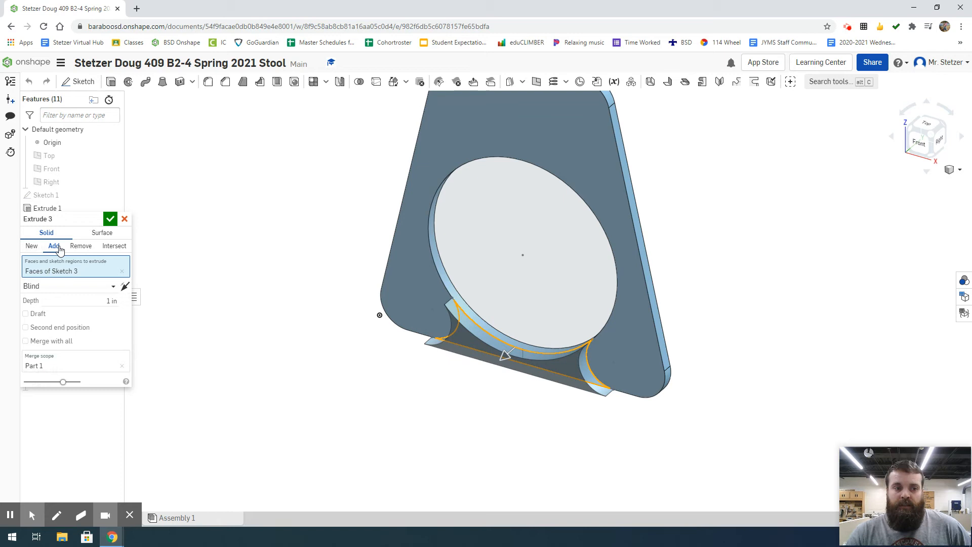
pyautogui.click(80, 245)
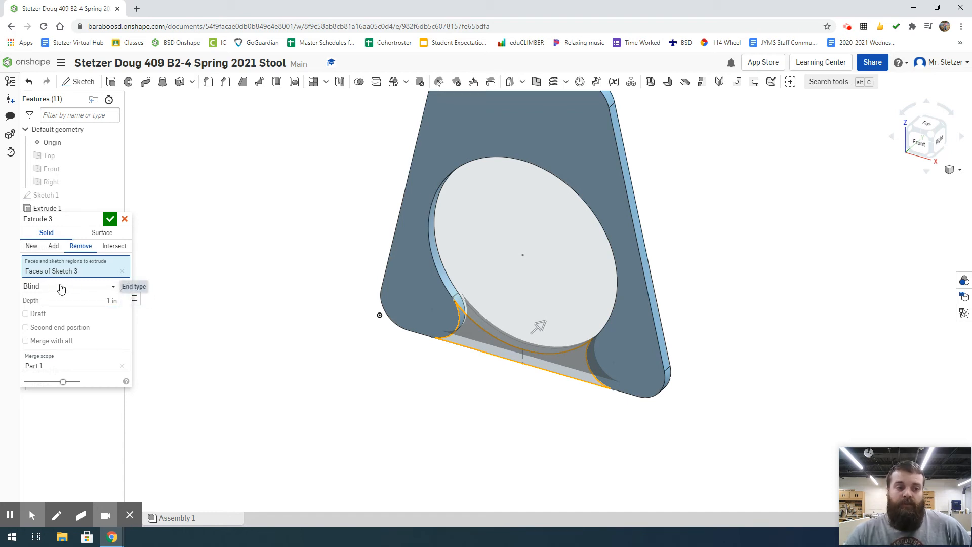
pyautogui.click(68, 285)
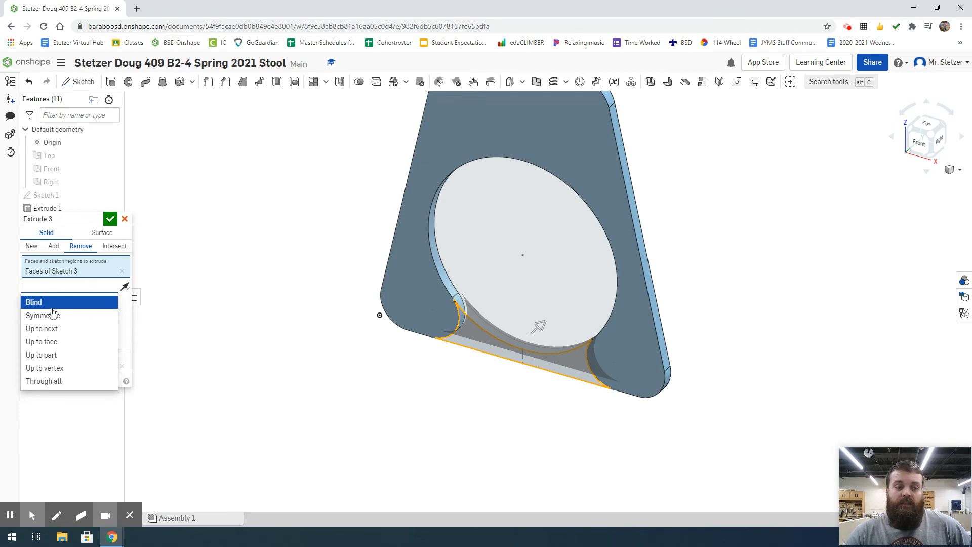
pyautogui.click(44, 380)
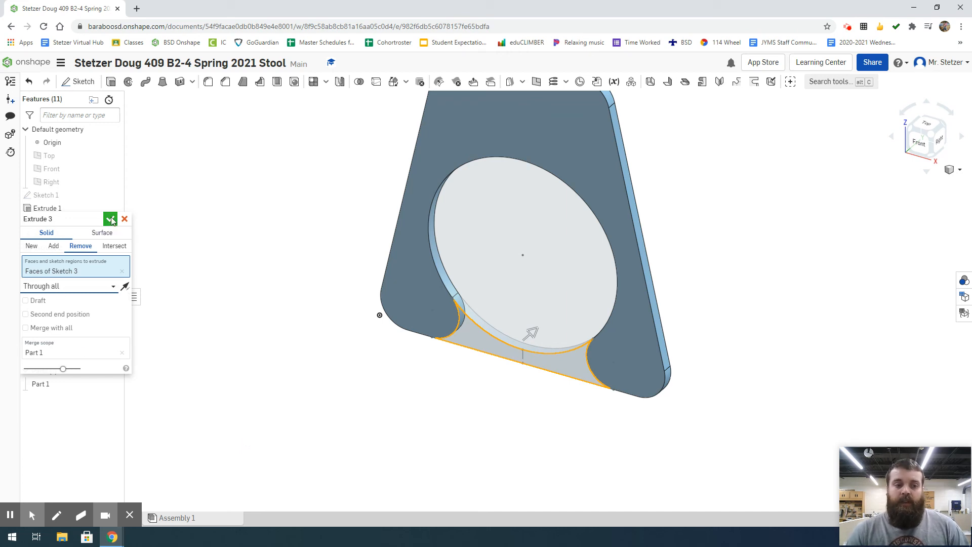
# - Accept Extrude 3 so the arched notch is cut through the stool leg
pyautogui.click(112, 218)
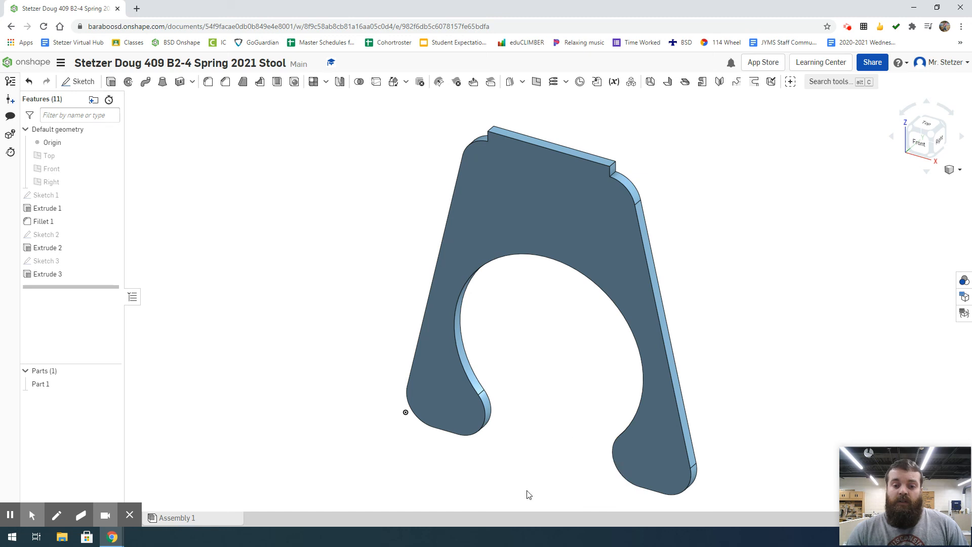
pyautogui.moveTo(515, 419)
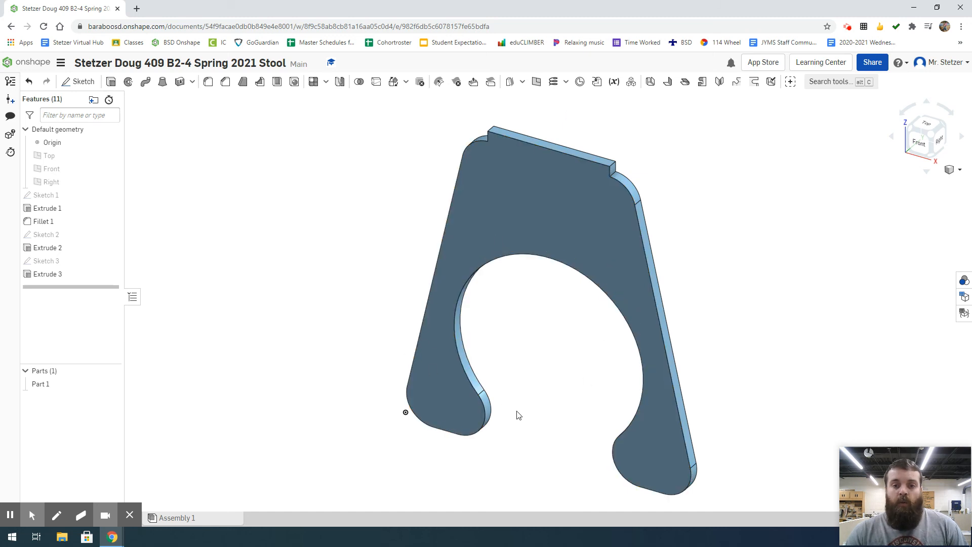
pyautogui.moveTo(487, 460)
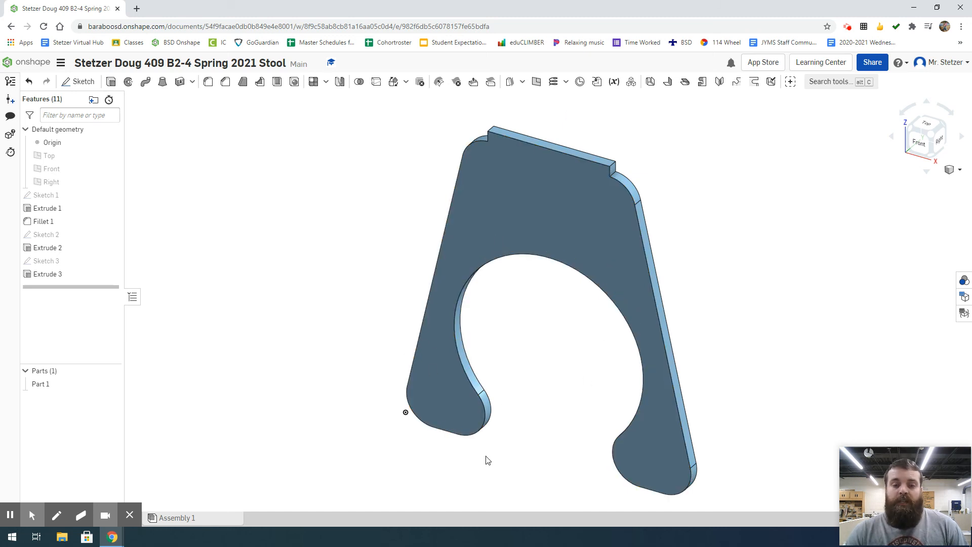
pyautogui.moveTo(504, 463)
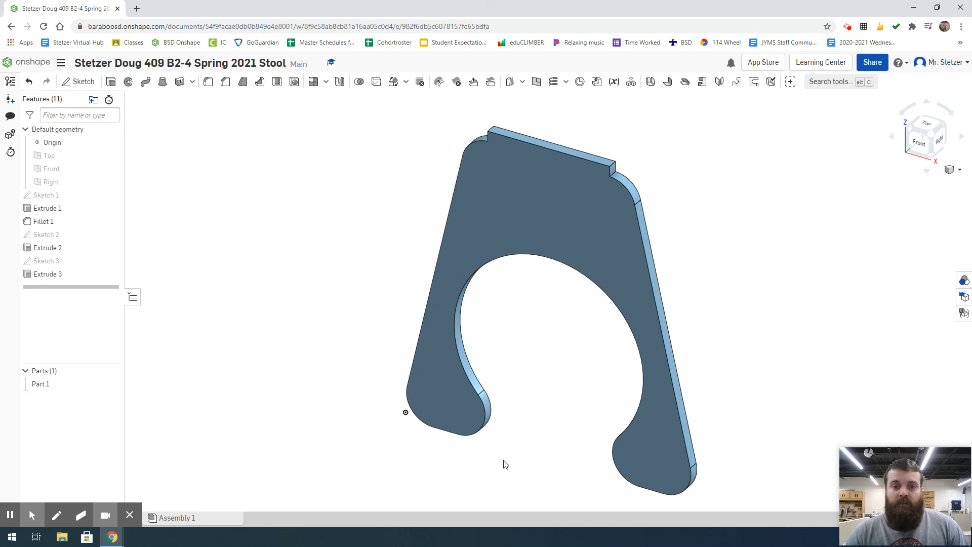
pyautogui.moveTo(541, 371)
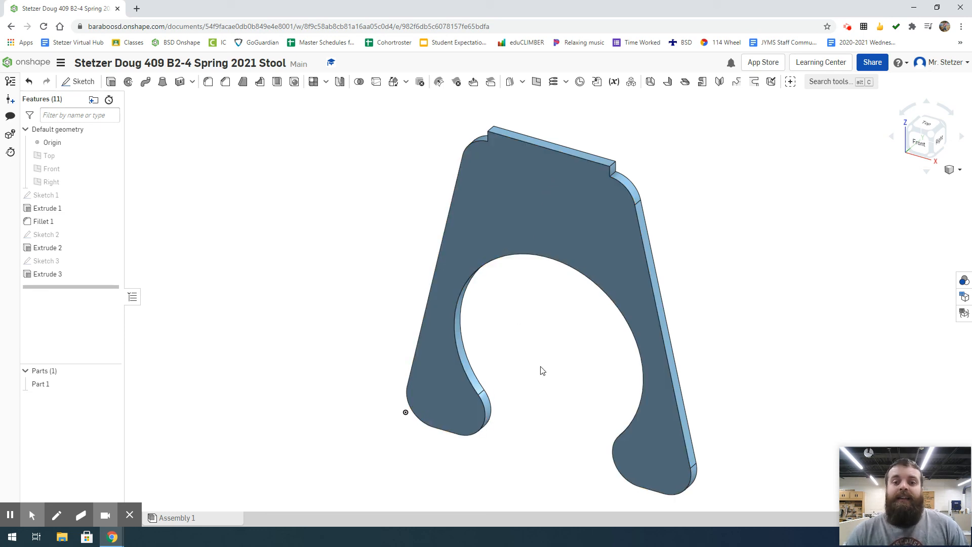
pyautogui.moveTo(542, 373)
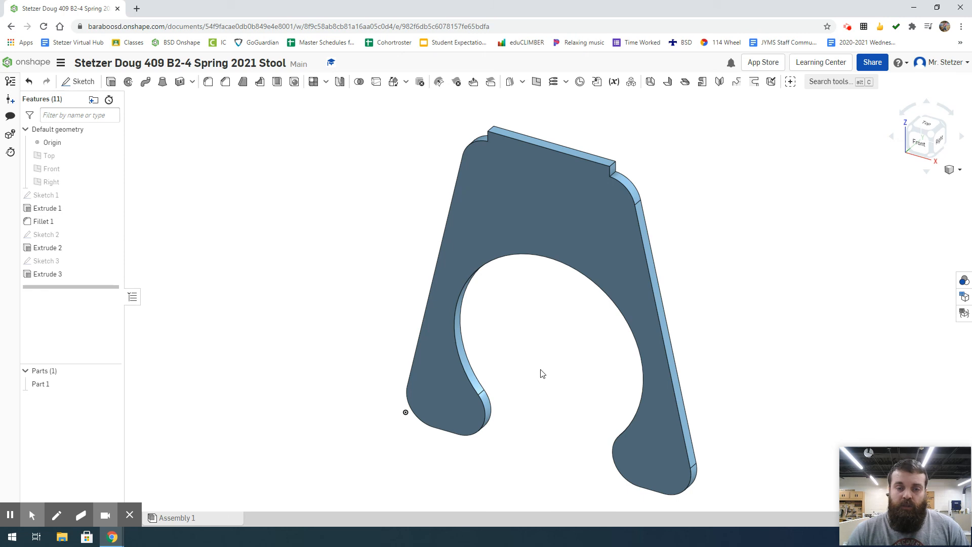
pyautogui.moveTo(539, 377)
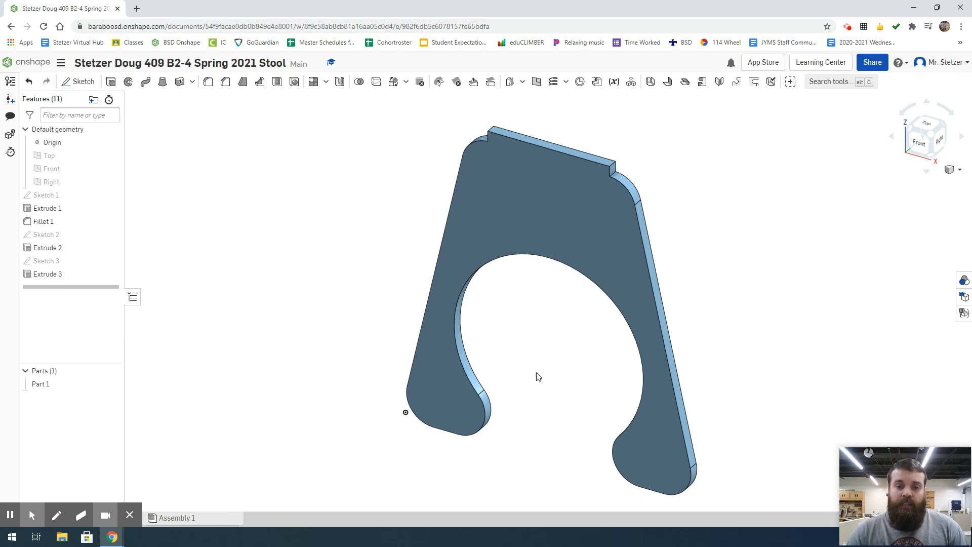